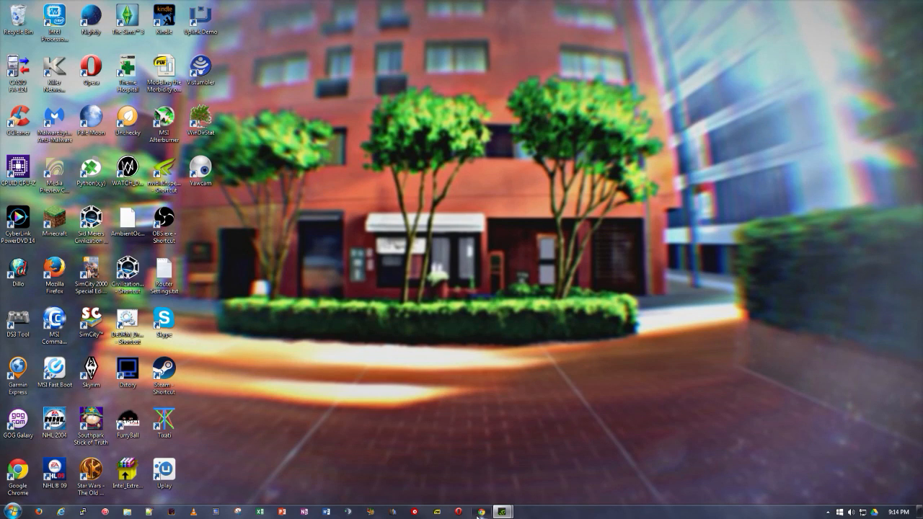
# Bring up the MEGA download page for Nintendont Installation.zip.
pyautogui.click(481, 512)
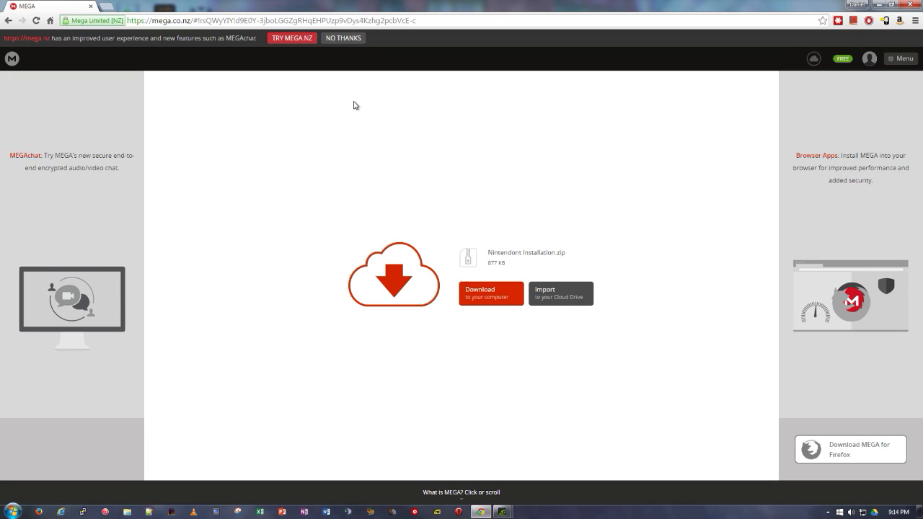
pyautogui.moveTo(500, 253)
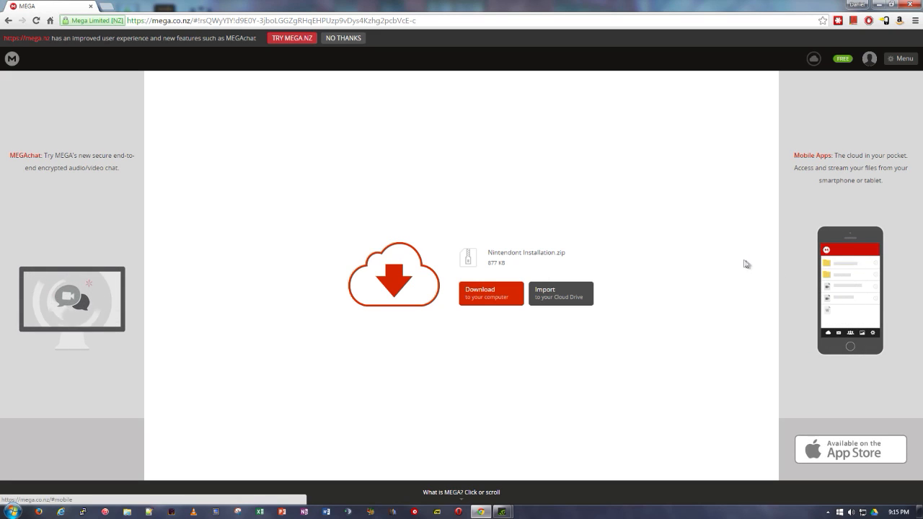
pyautogui.moveTo(514, 292)
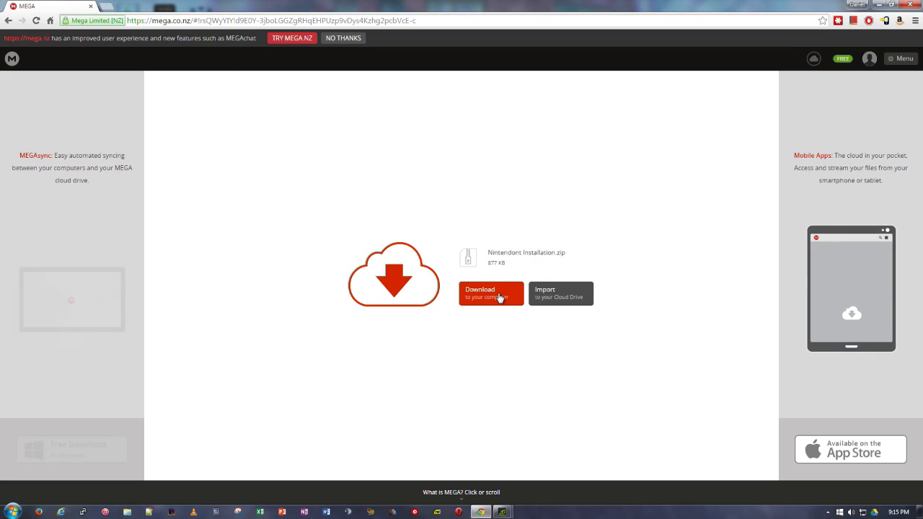
# Download Nintendont Installation.zip to Downloads and view its apps and controllers folders.
pyautogui.click(490, 293)
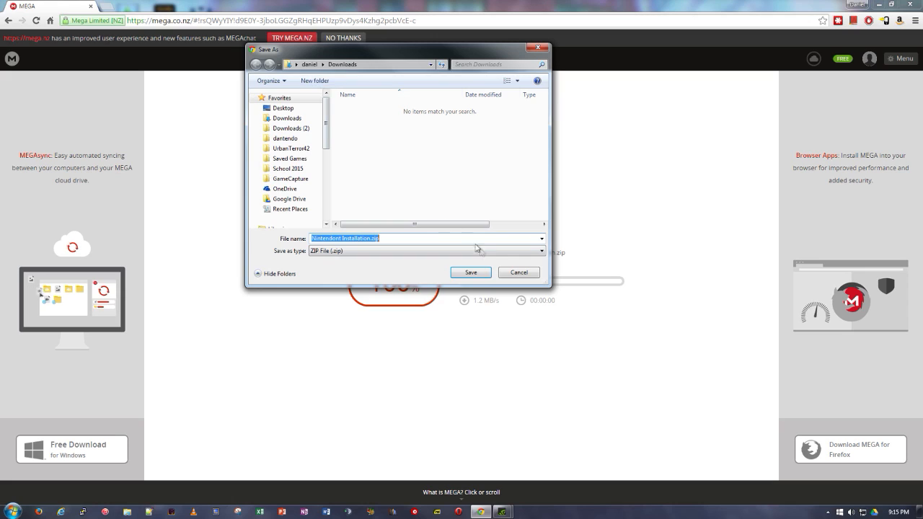
pyautogui.click(471, 272)
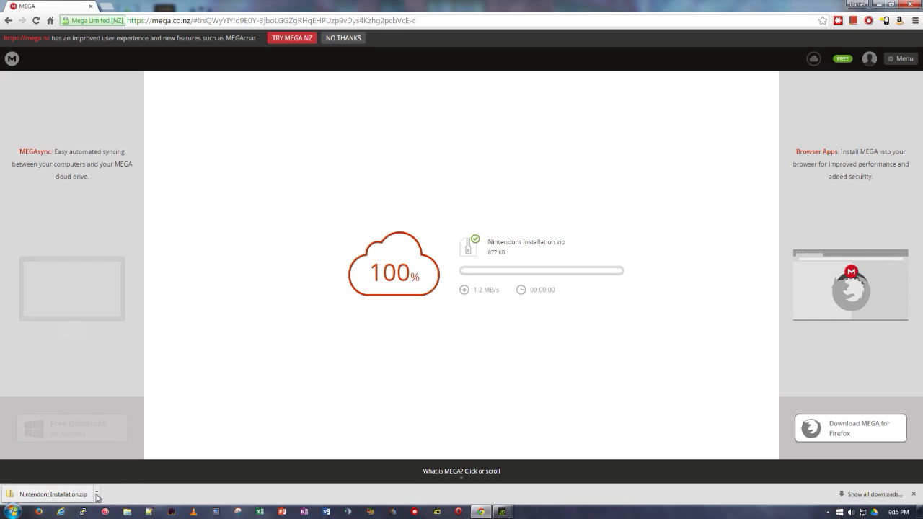
pyautogui.click(48, 494)
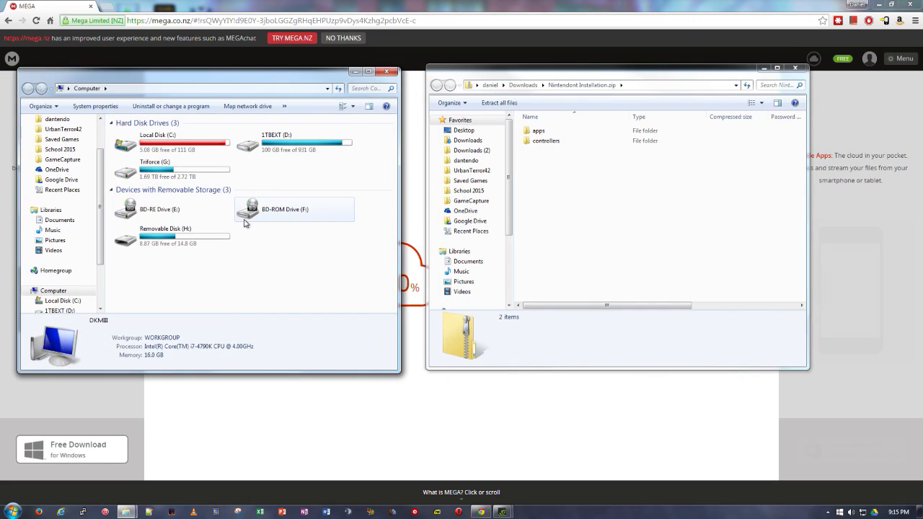
# Copy apps and controllers onto Removable Disk (H:), merging with the existing apps folder.
pyautogui.doubleClick(165, 235)
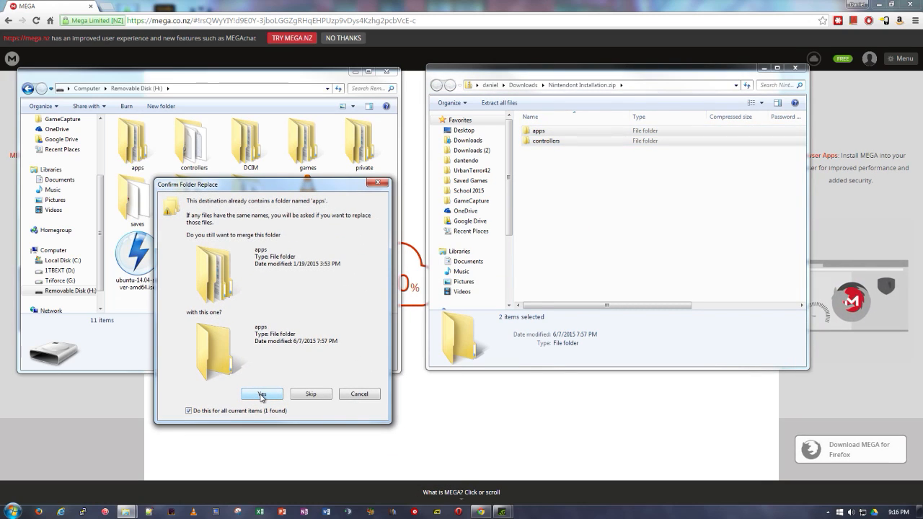
pyautogui.click(262, 393)
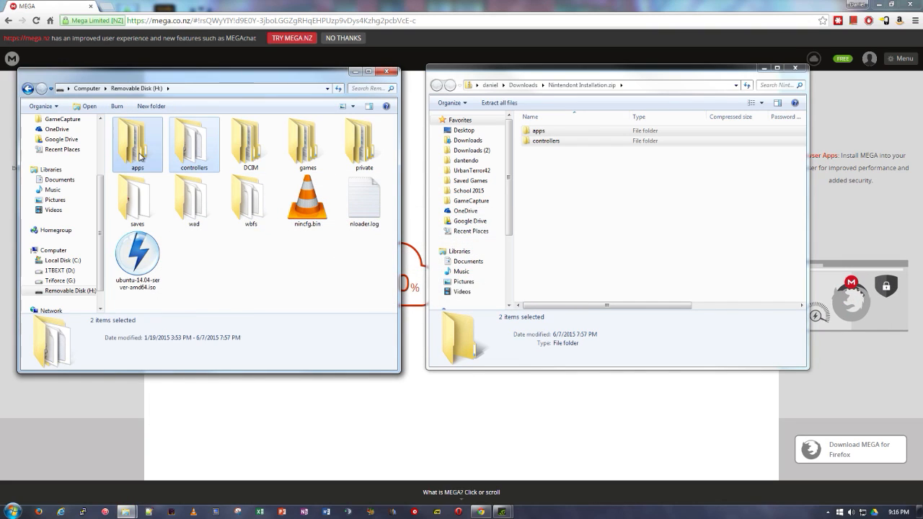
pyautogui.doubleClick(137, 140)
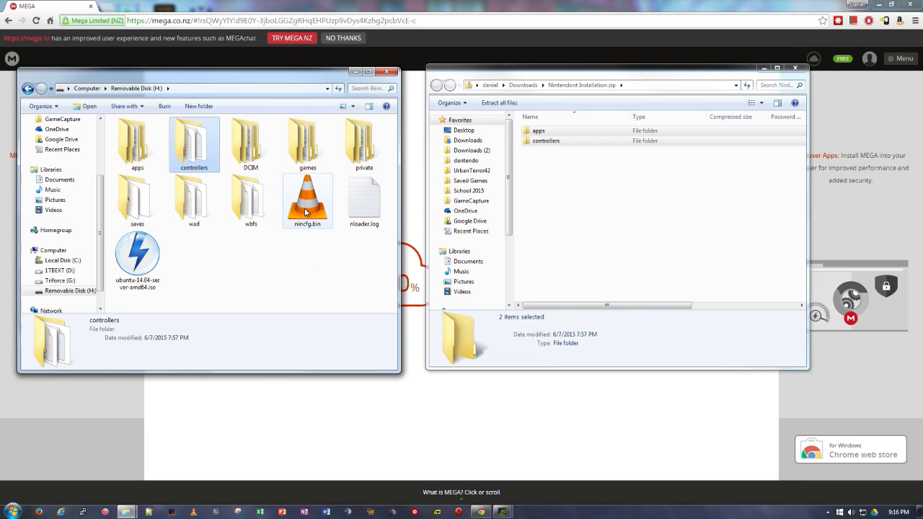
pyautogui.moveTo(319, 248)
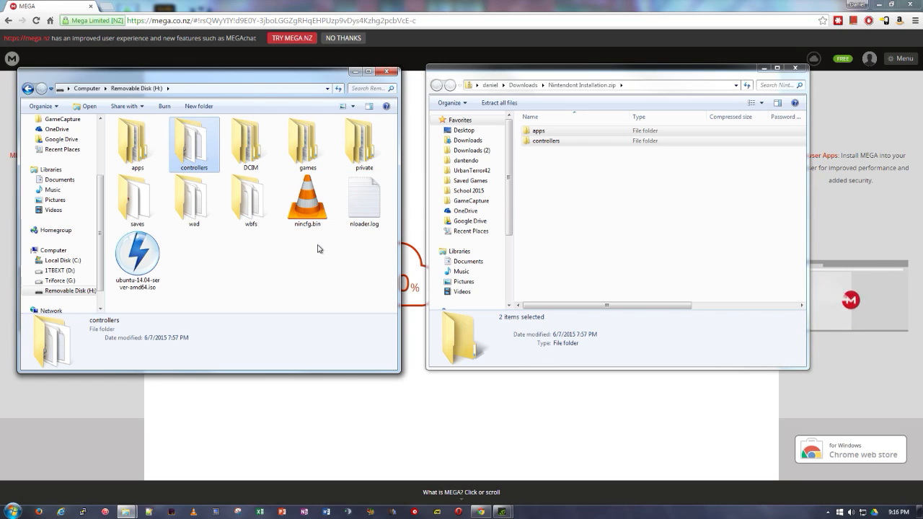
pyautogui.moveTo(323, 260)
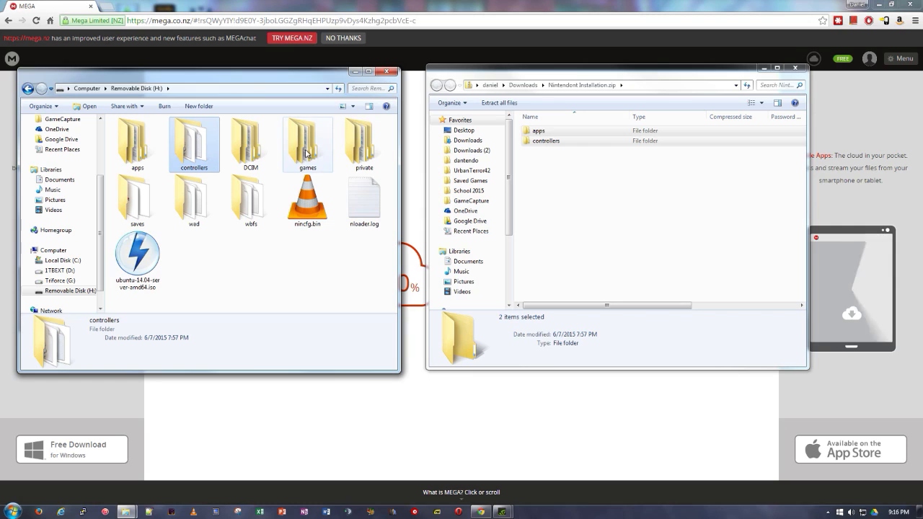
pyautogui.moveTo(307, 144)
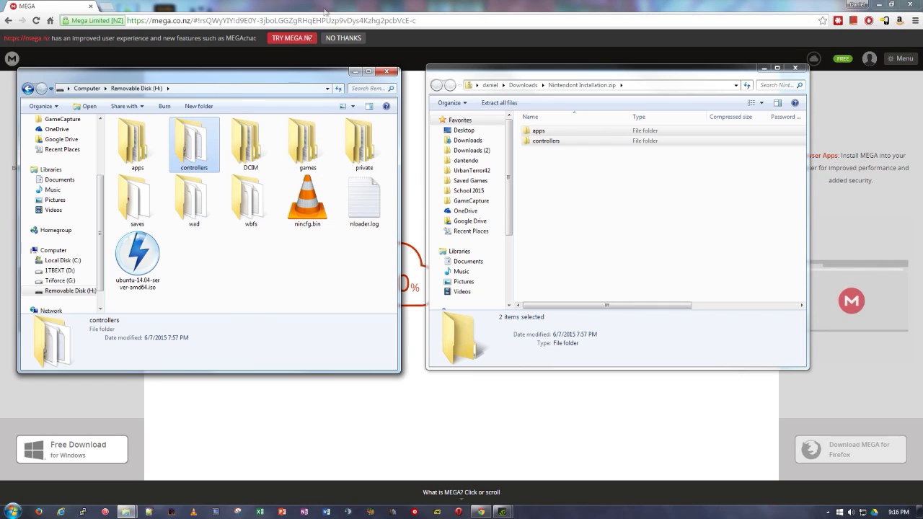
pyautogui.moveTo(137, 201)
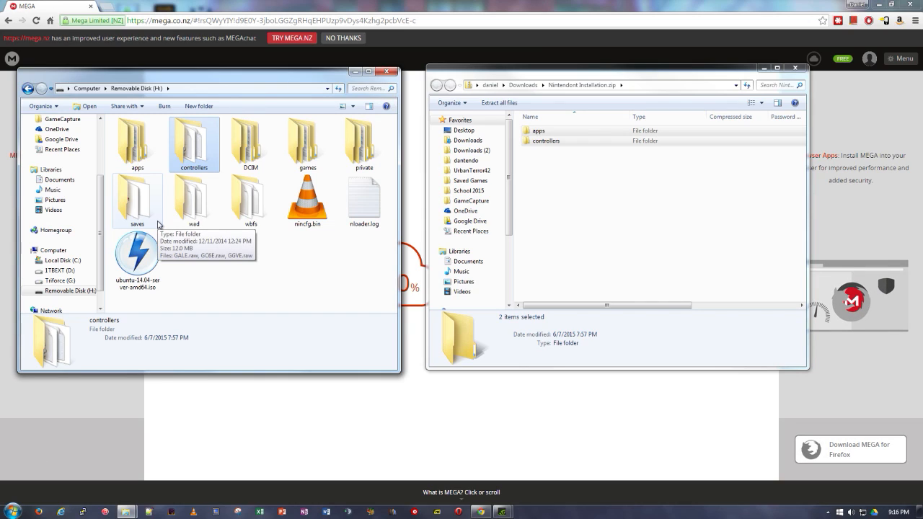
pyautogui.moveTo(300, 284)
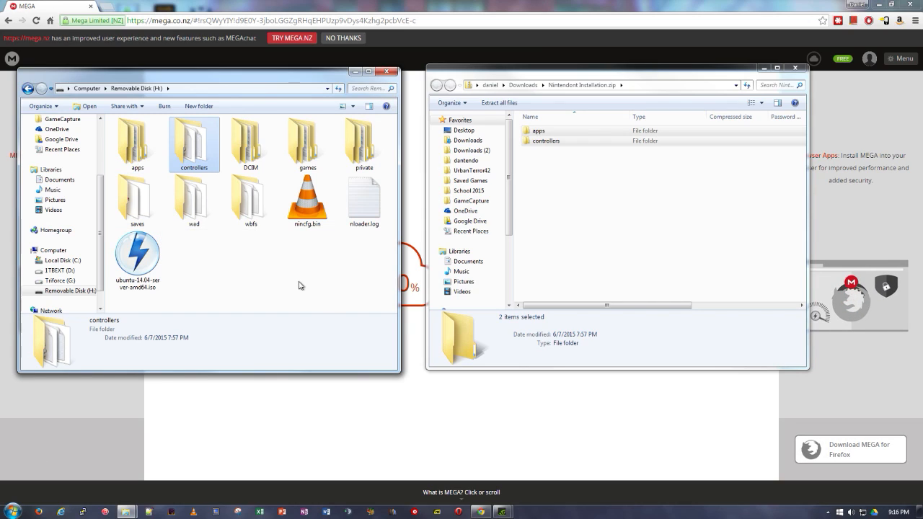
pyautogui.moveTo(288, 279)
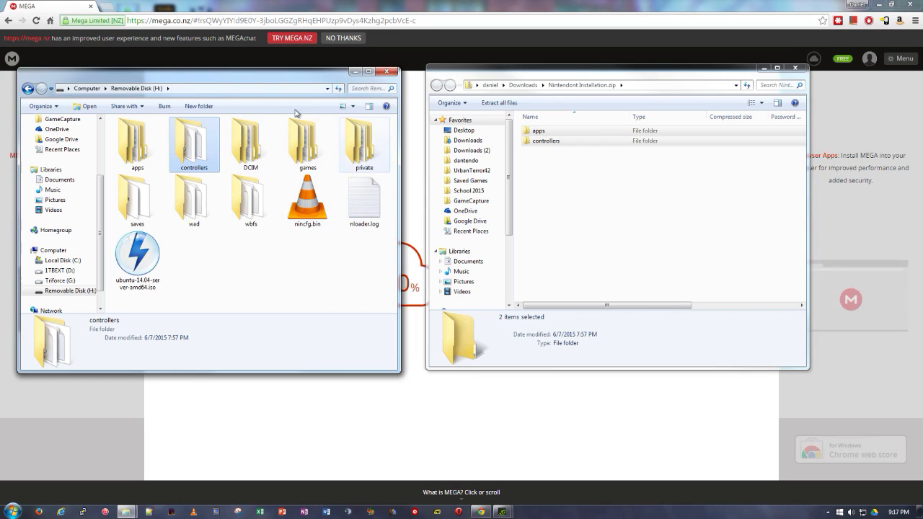
# Rename pkmn.iso inside H:\games\pkmncol to game.iso.
pyautogui.doubleClick(307, 144)
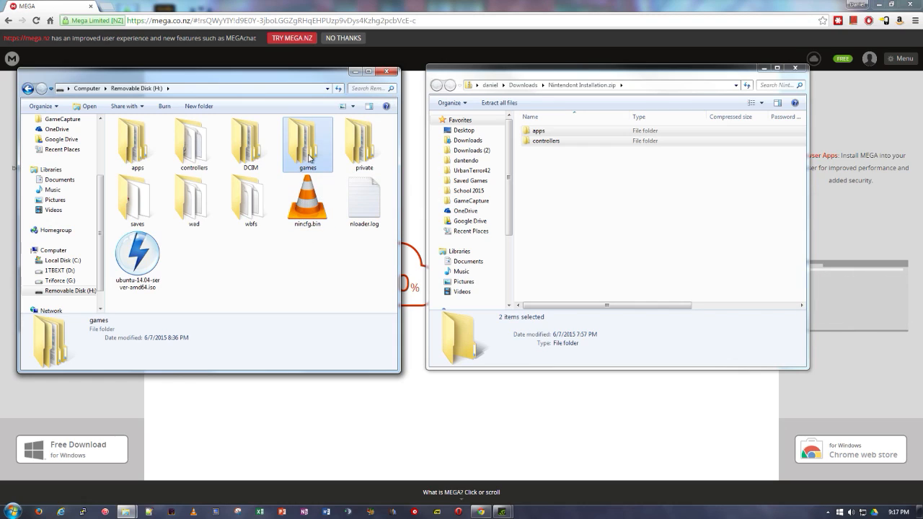
pyautogui.doubleClick(307, 144)
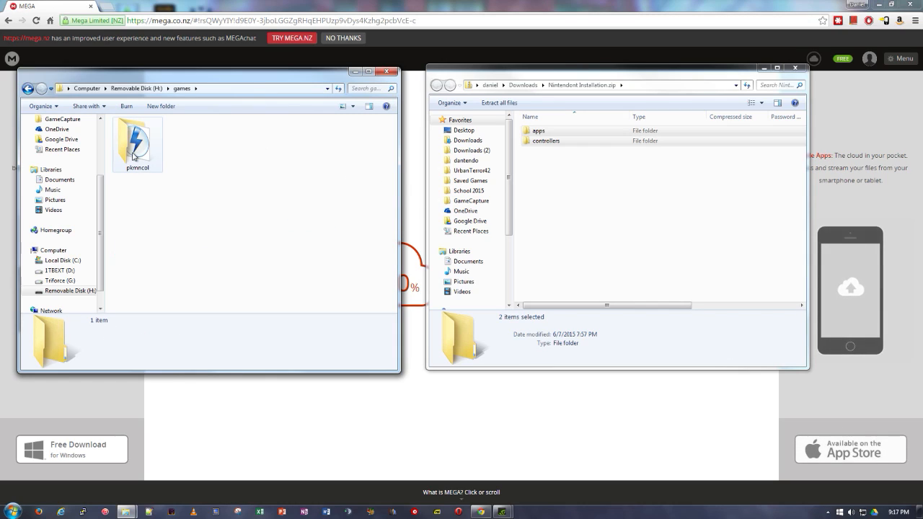
pyautogui.click(137, 144)
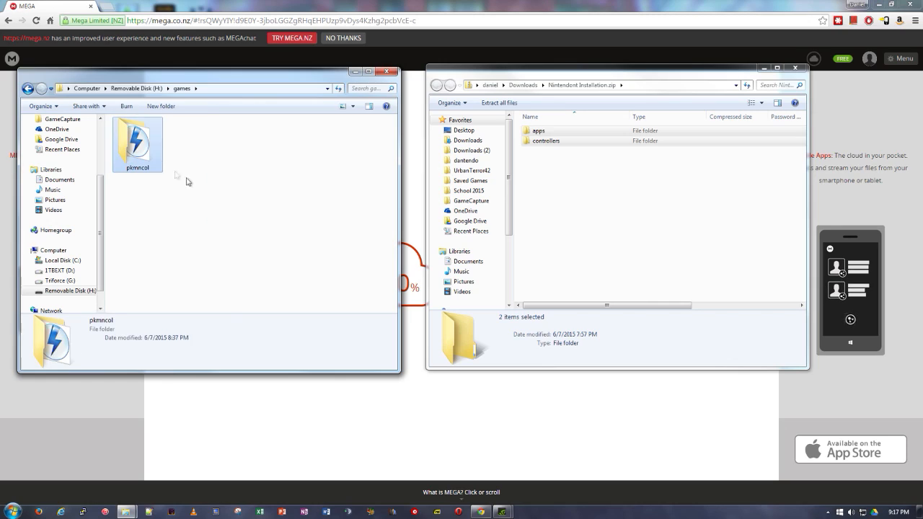
pyautogui.click(137, 144)
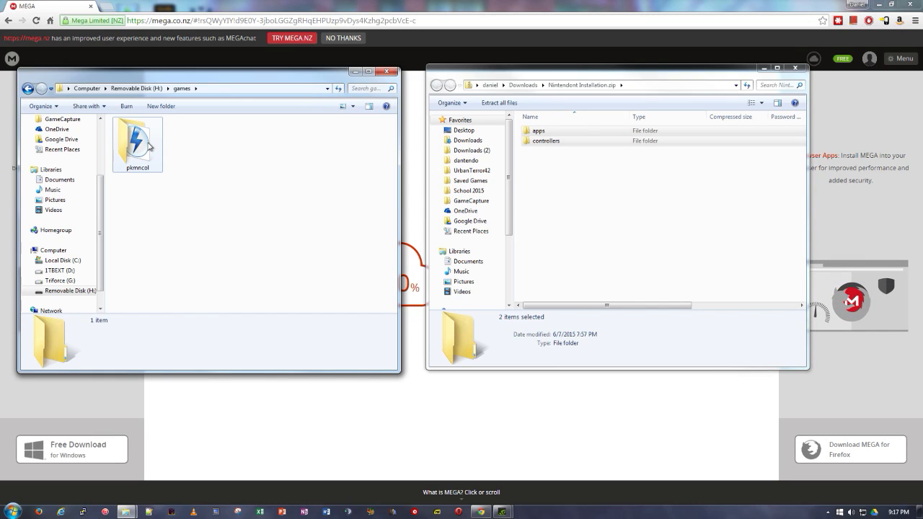
pyautogui.doubleClick(137, 144)
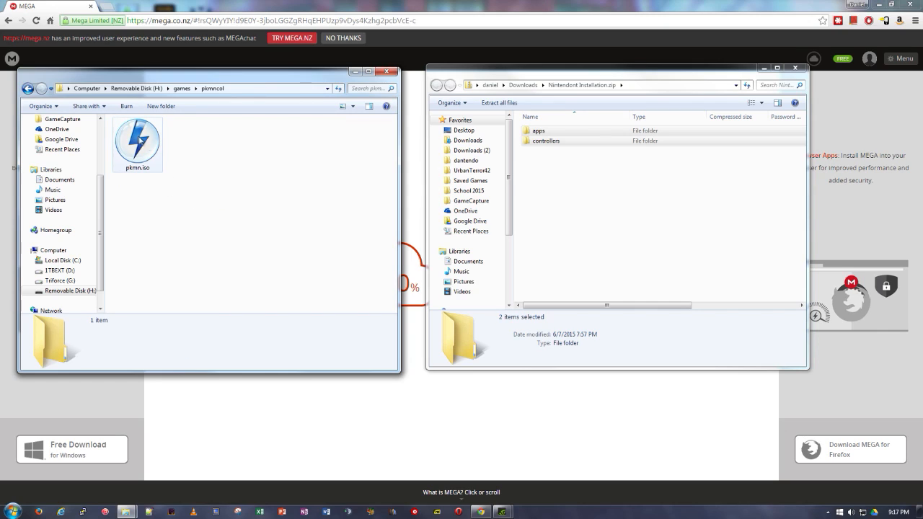
pyautogui.click(137, 141)
pyautogui.write('game')
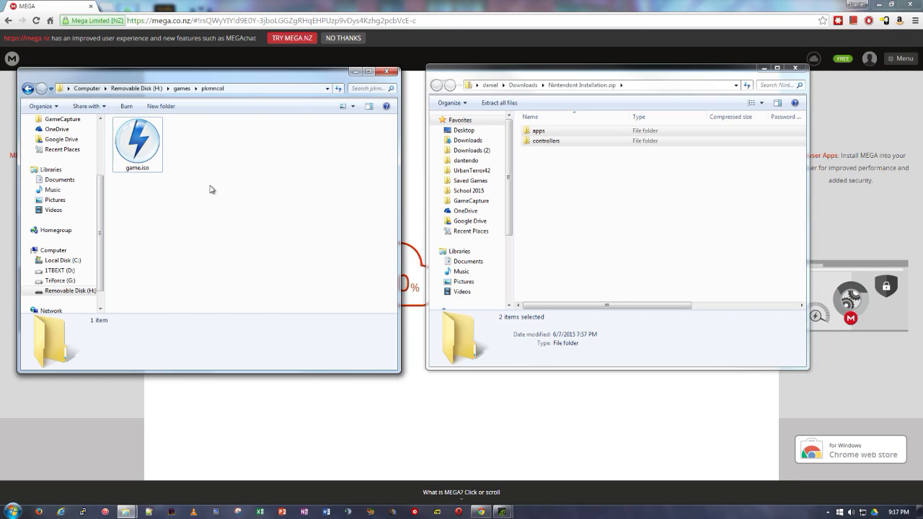
pyautogui.moveTo(196, 132)
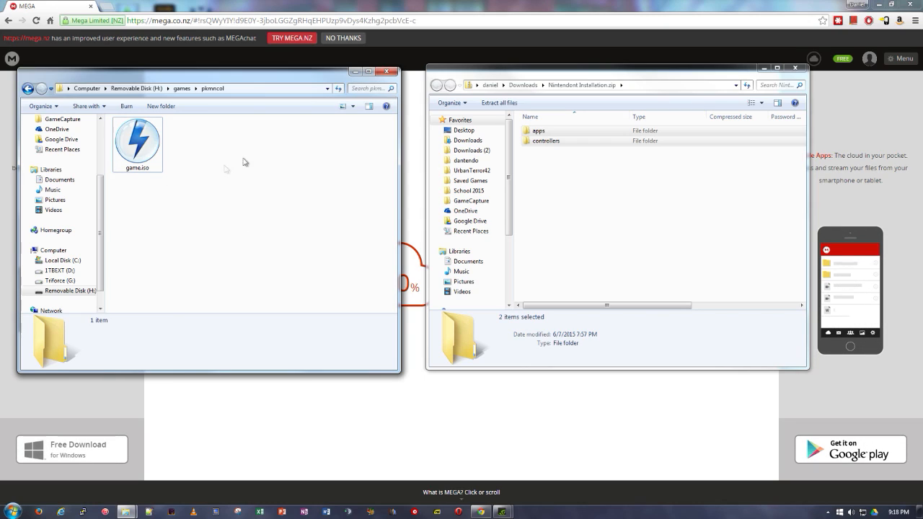
# Confirm game.iso shows as a 1.35 GB ISO file in the details pane.
pyautogui.click(137, 137)
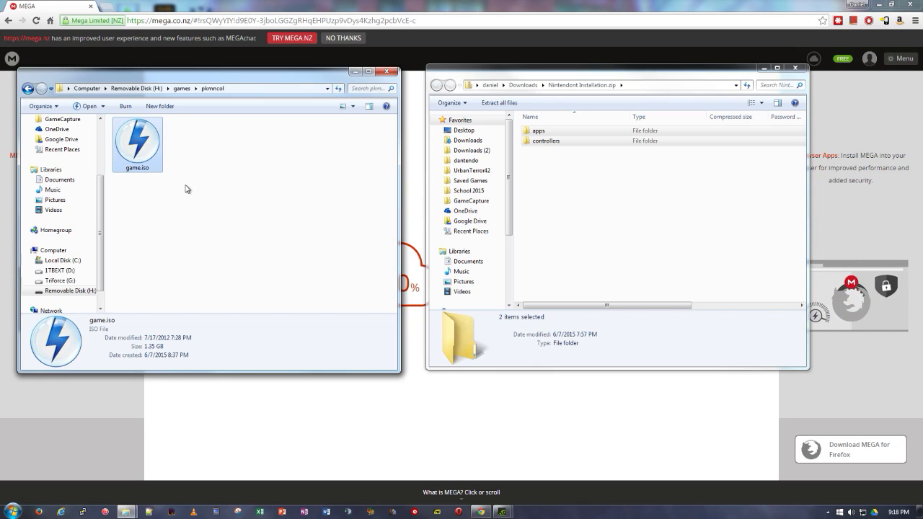
pyautogui.moveTo(177, 185)
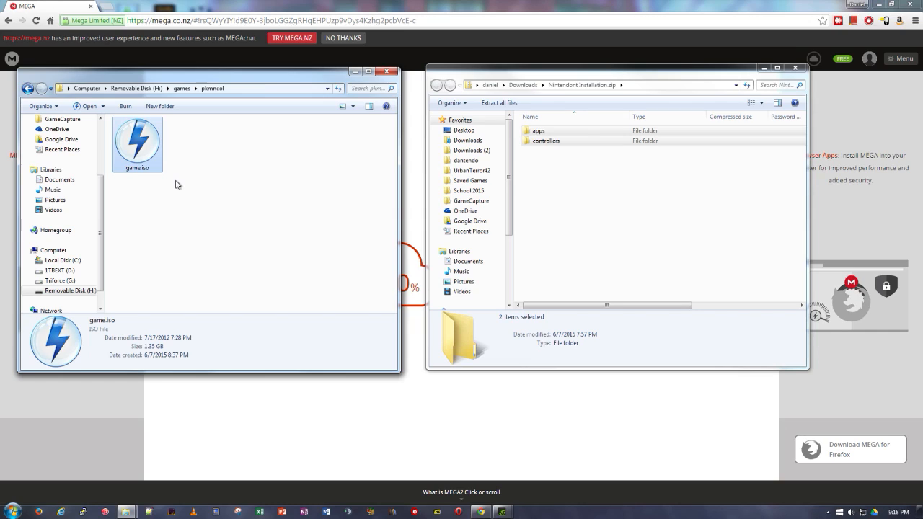
pyautogui.moveTo(267, 162)
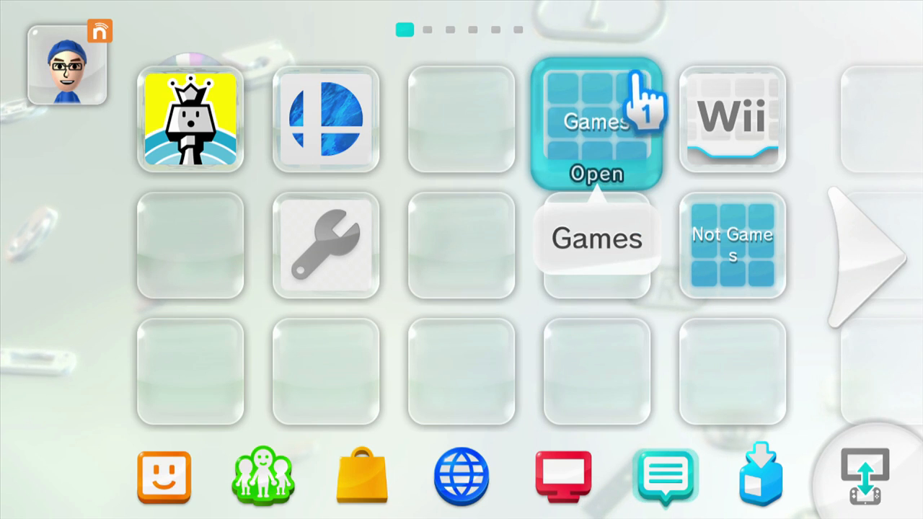
# Enter Wii mode on the Wii U, shown on TV and GamePad.
pyautogui.click(732, 119)
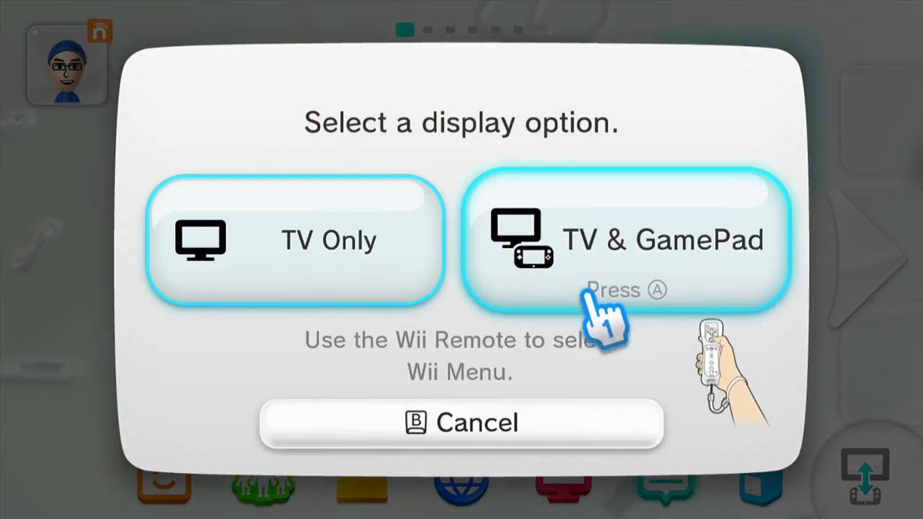
pyautogui.click(624, 240)
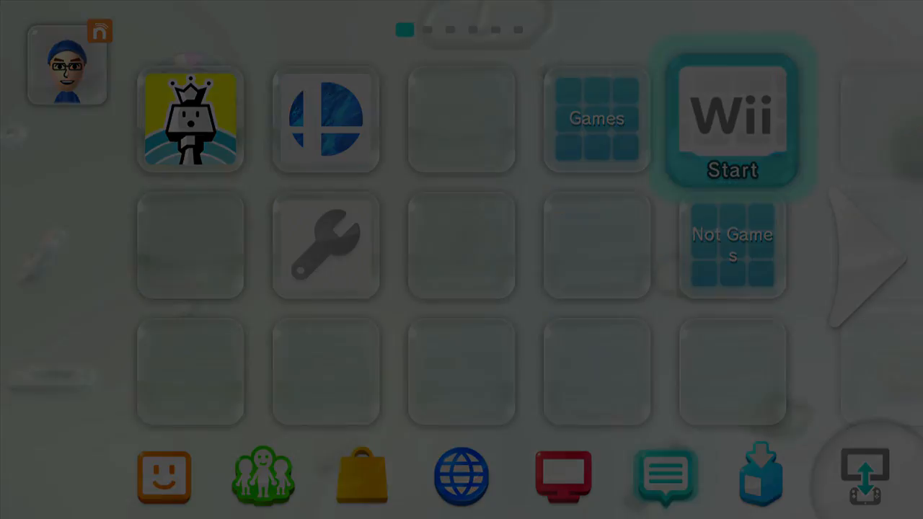
pyautogui.click(733, 119)
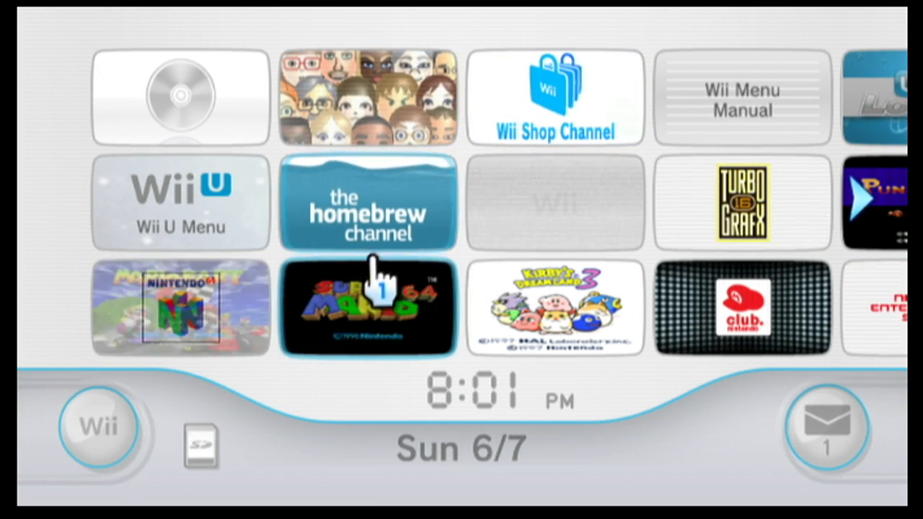
# Start the Homebrew Channel and bring up Nintendont 2.188's information page.
pyautogui.click(368, 202)
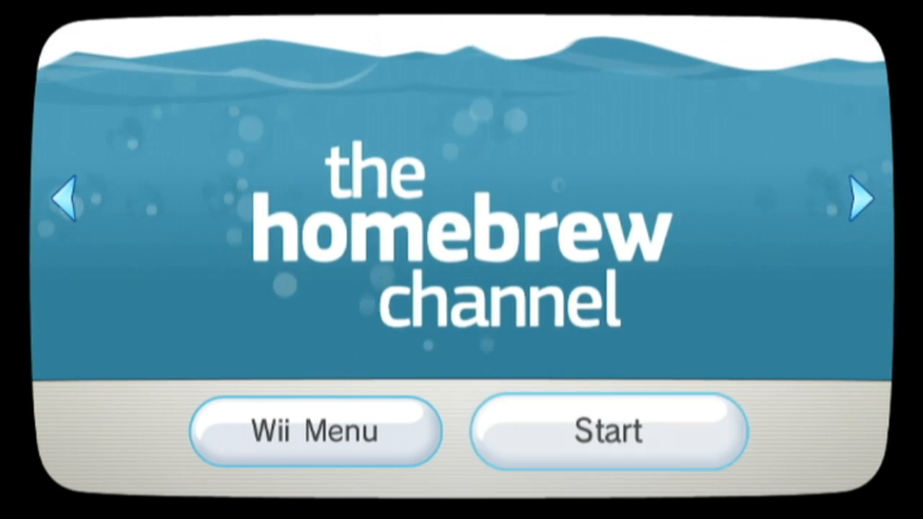
pyautogui.click(608, 432)
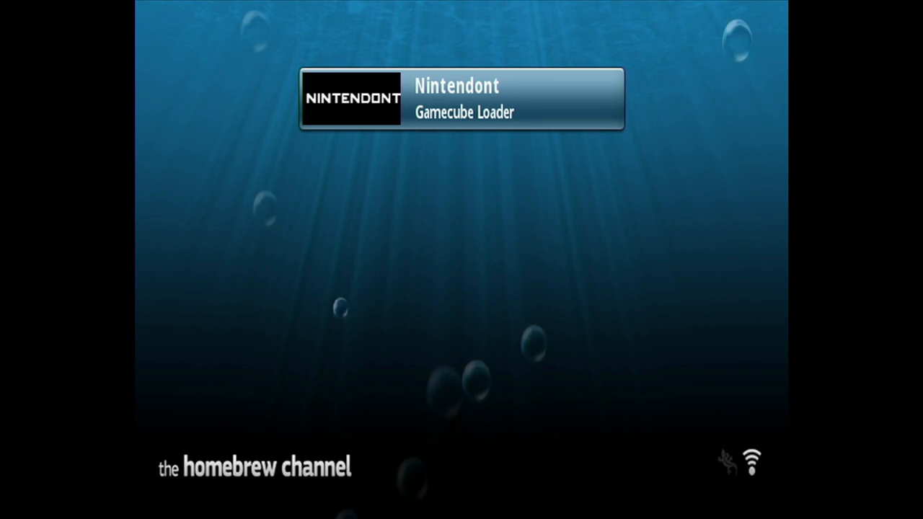
pyautogui.click(461, 99)
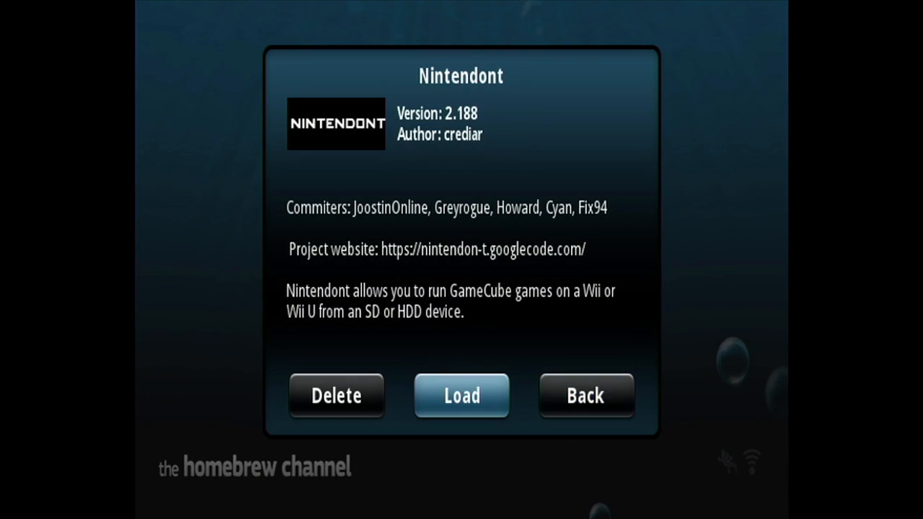
# Load Nintendont and turn on Force Widescreen, Force Progressive and WiiU Widescreen.
pyautogui.click(461, 395)
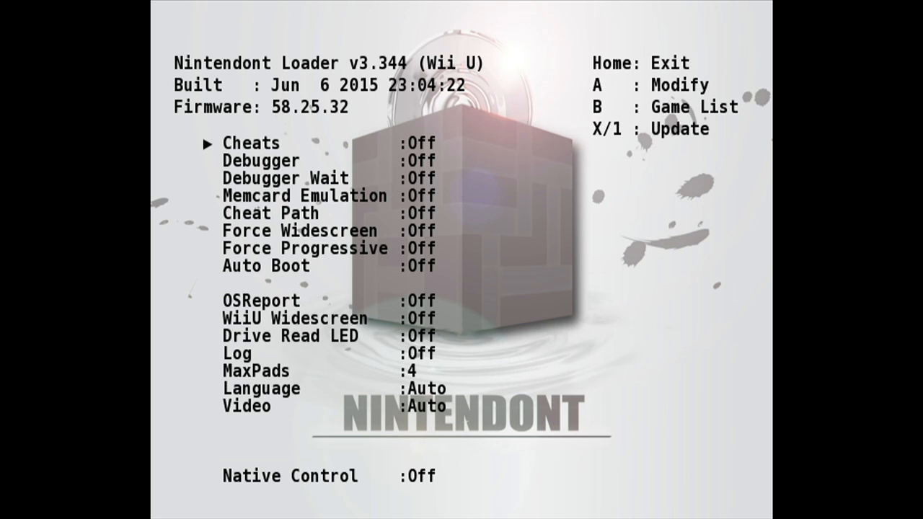
pyautogui.press('Down')
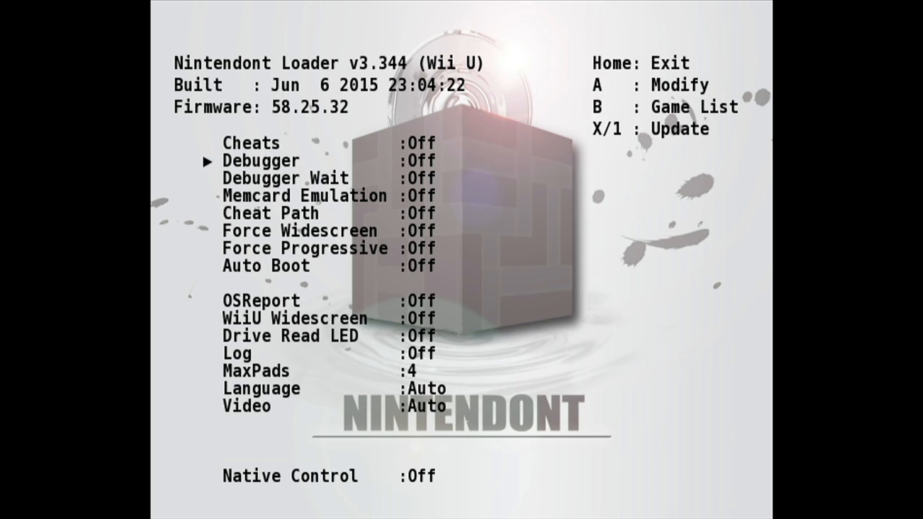
pyautogui.press('down')
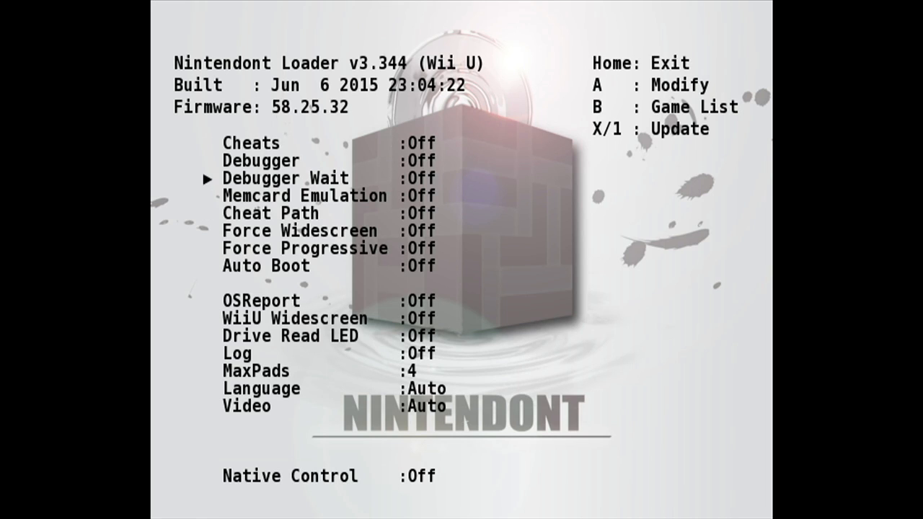
pyautogui.press('down')
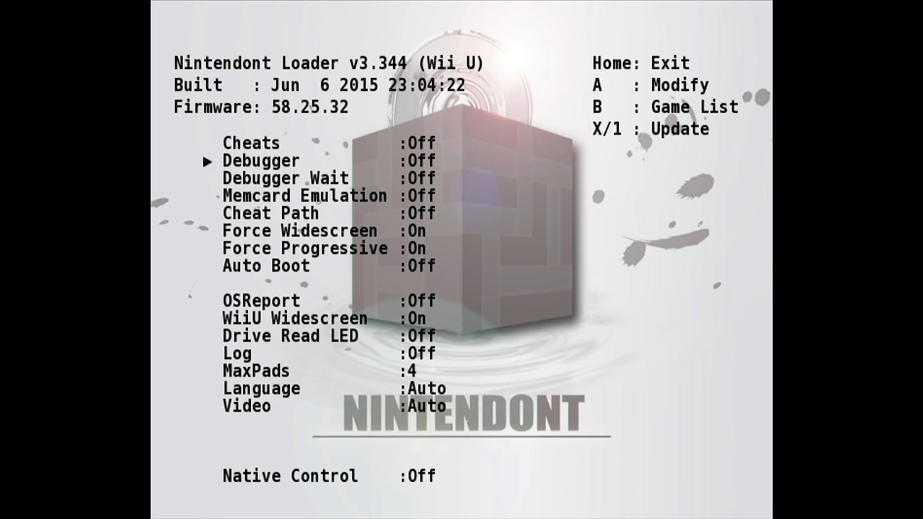
pyautogui.press('down')
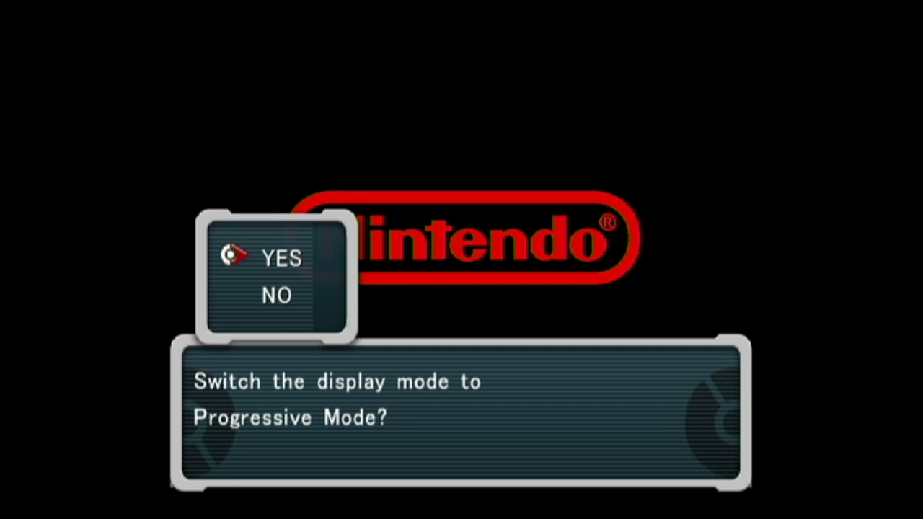
# Boot the GameCube game and accept switching its display to Progressive Mode.
pyautogui.click(280, 258)
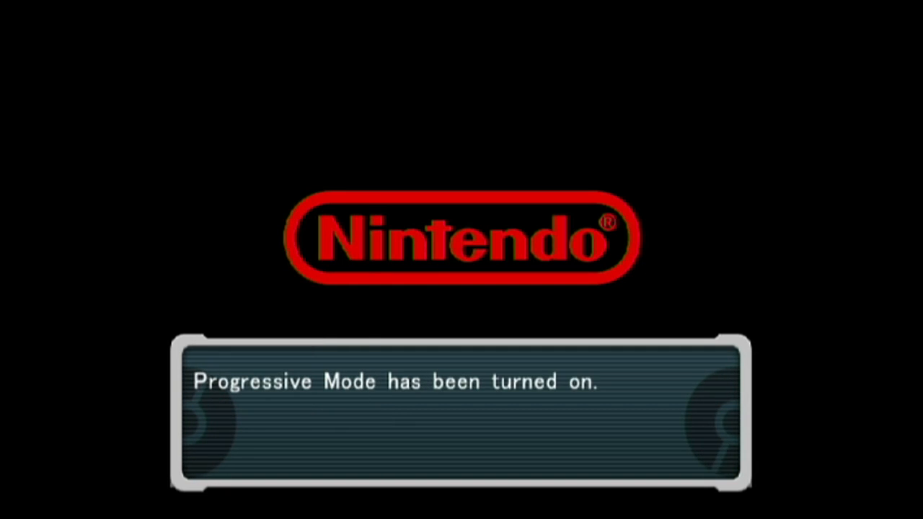